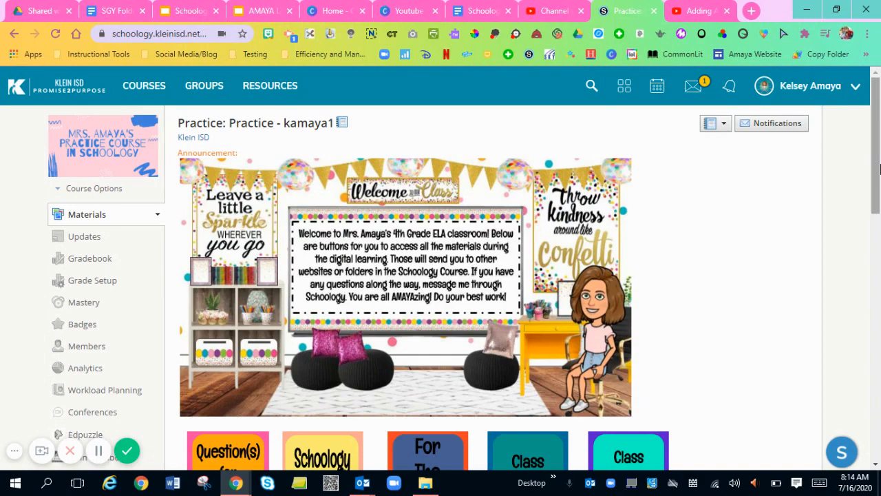
- Enter 'Anchor Charts' as the new assignment's name, without a Google Drive template
scroll(down, 3)
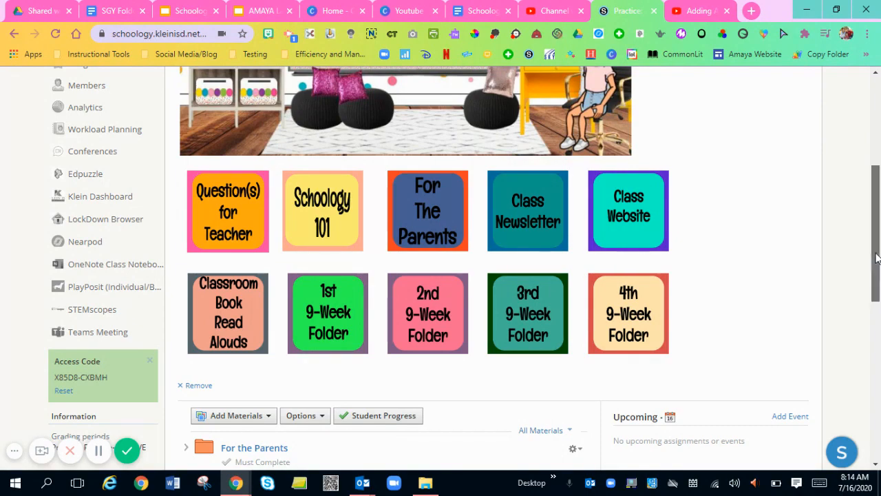
scroll(down, 3)
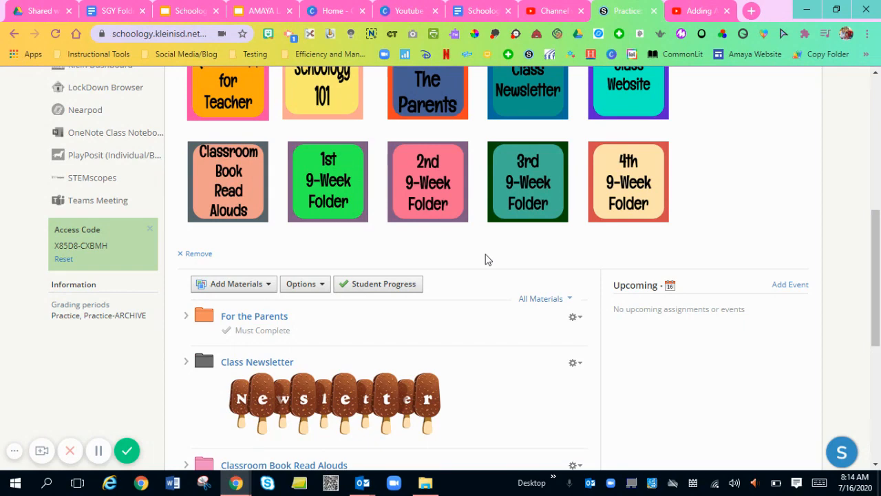
mouse_move(345, 275)
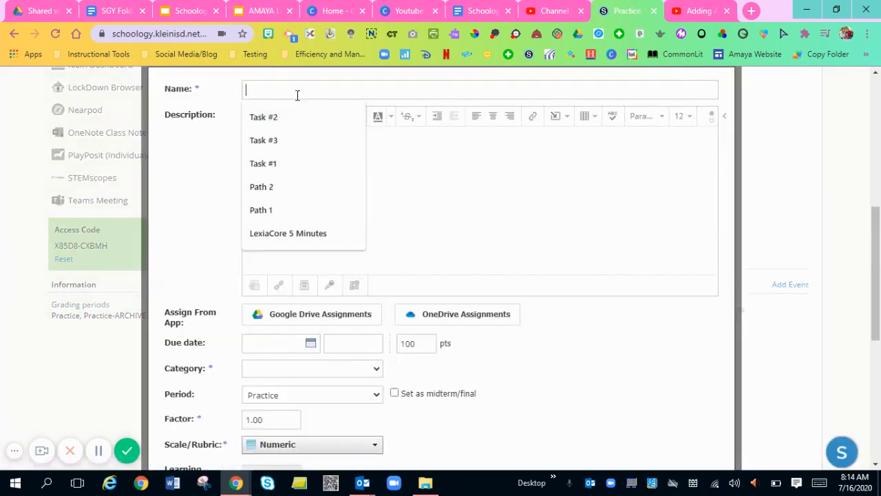
text(Anchor Charts)
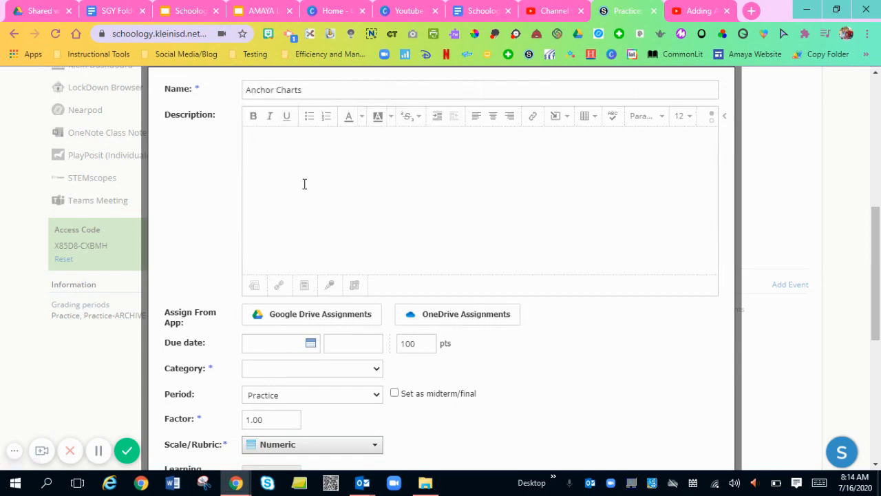
scroll(down, 3)
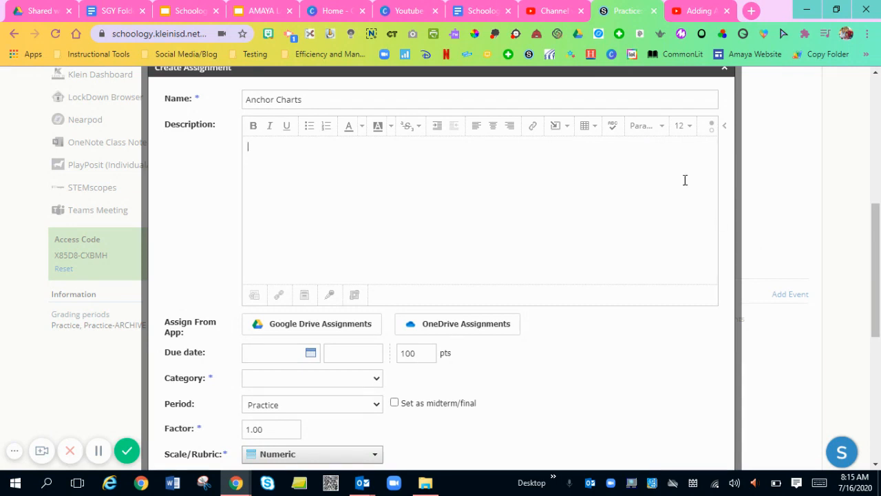
mouse_move(407, 149)
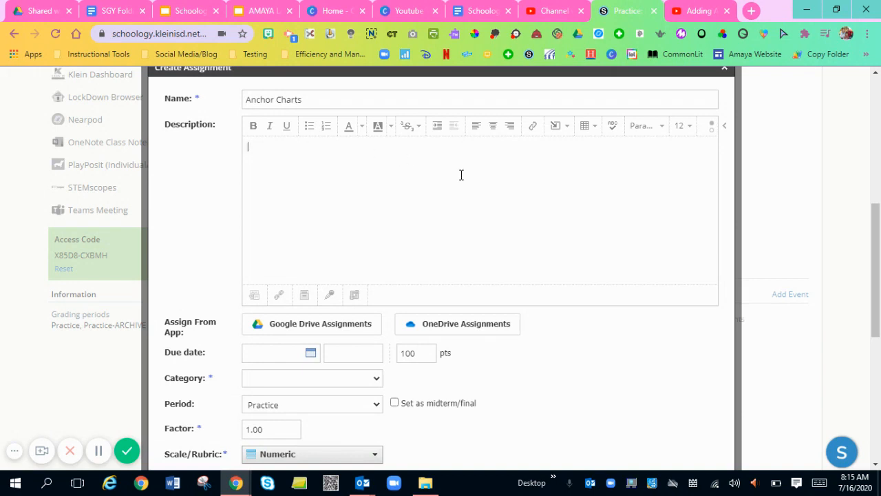
- Save Anchor Charts with Category (Ungraded), then open its assignment page
scroll(down, 3)
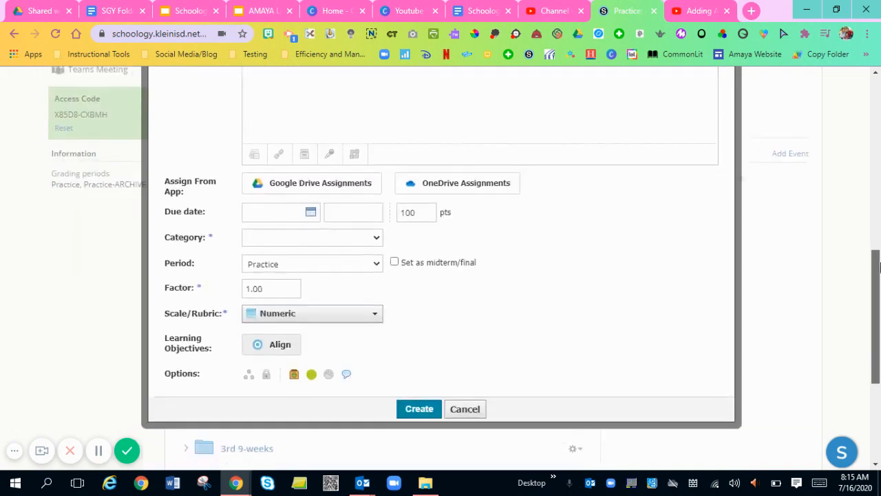
click(312, 236)
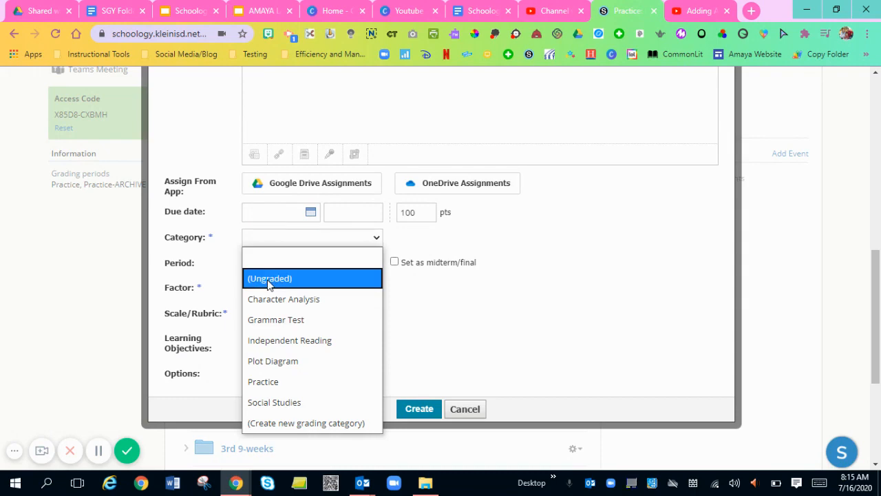
click(269, 278)
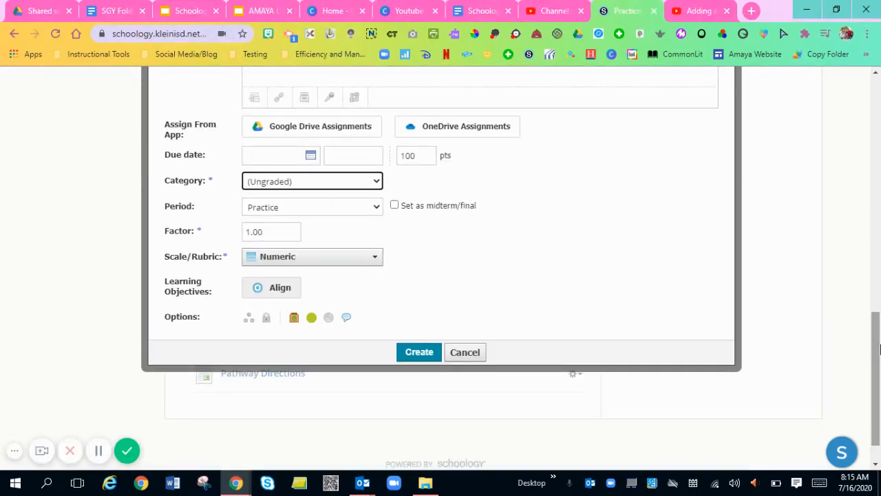
mouse_move(248, 318)
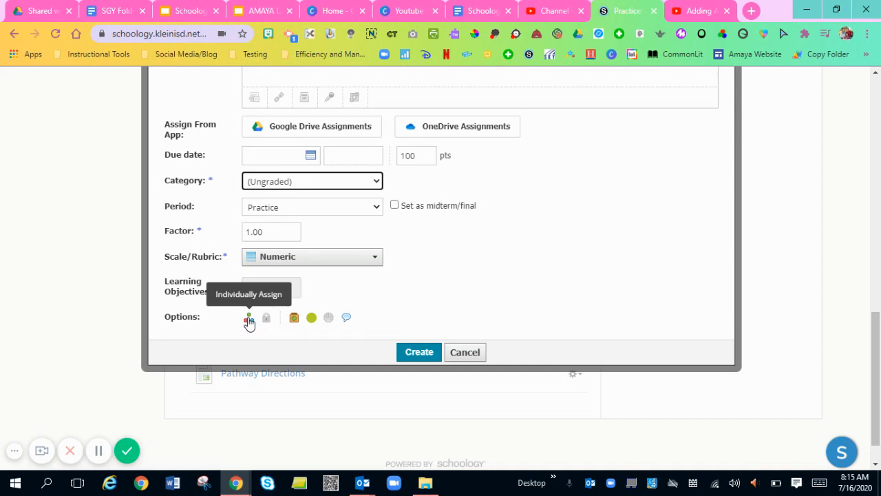
click(418, 352)
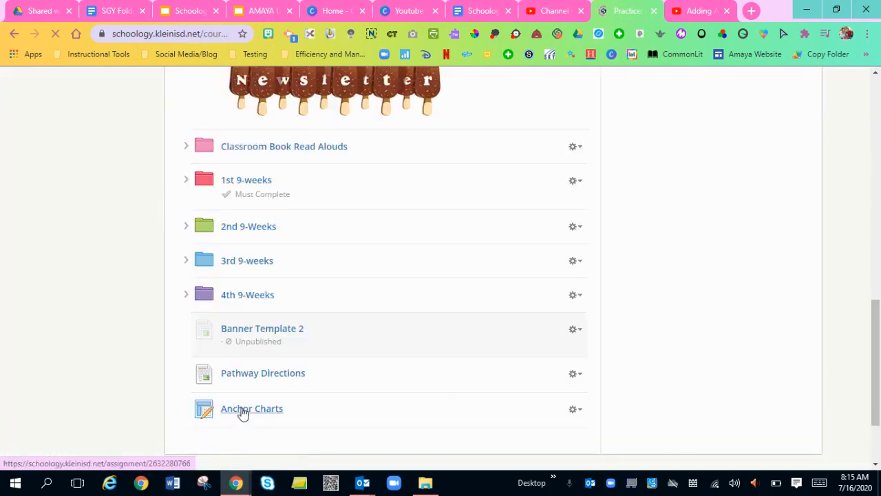
click(252, 408)
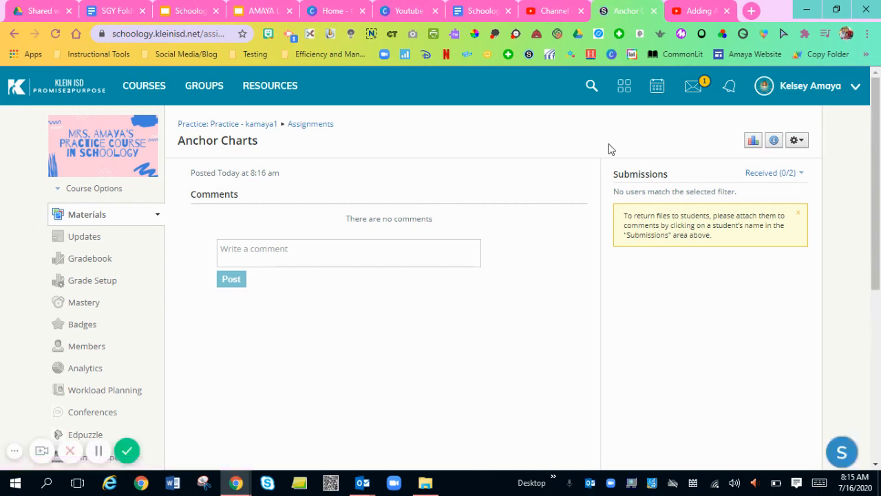
mouse_move(578, 295)
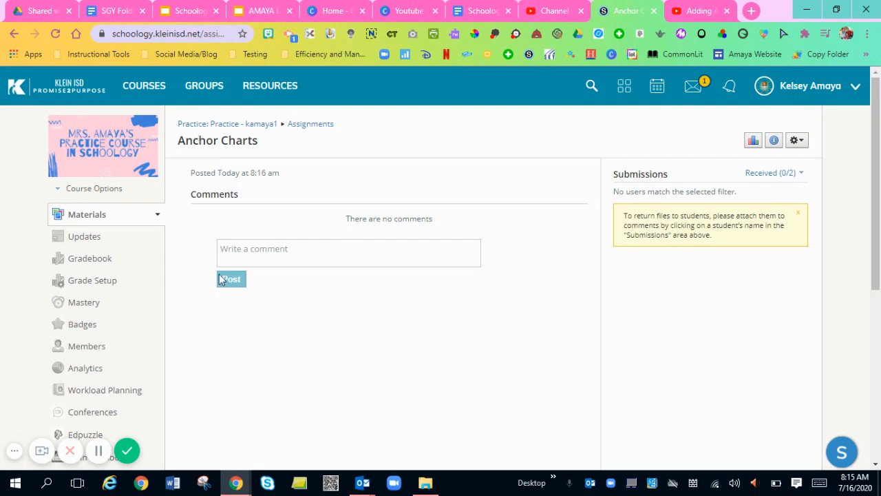
mouse_move(172, 168)
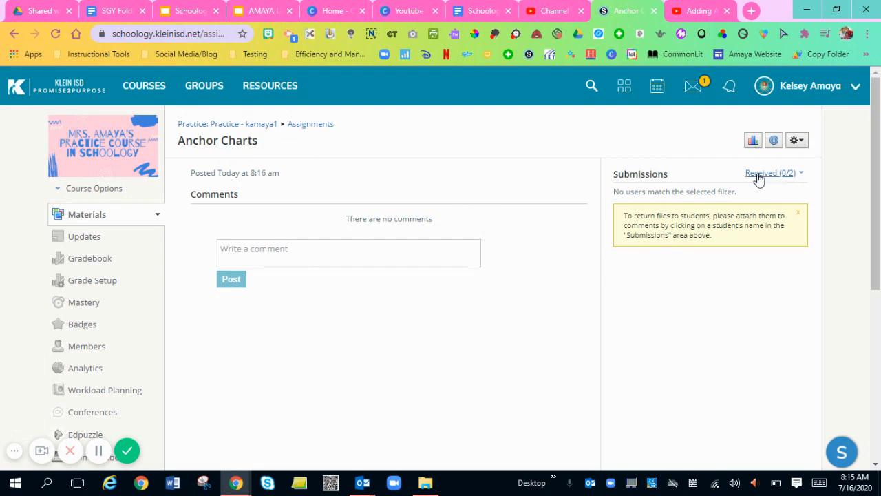
mouse_move(742, 171)
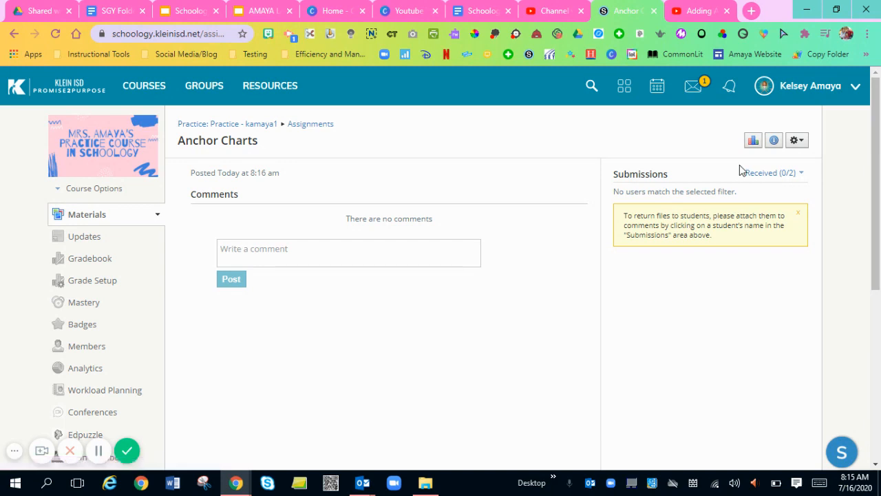
mouse_move(754, 172)
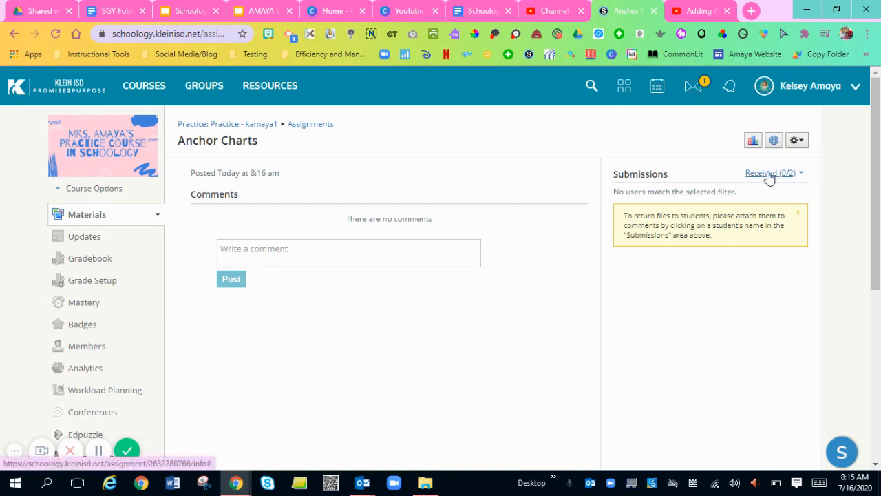
mouse_move(444, 242)
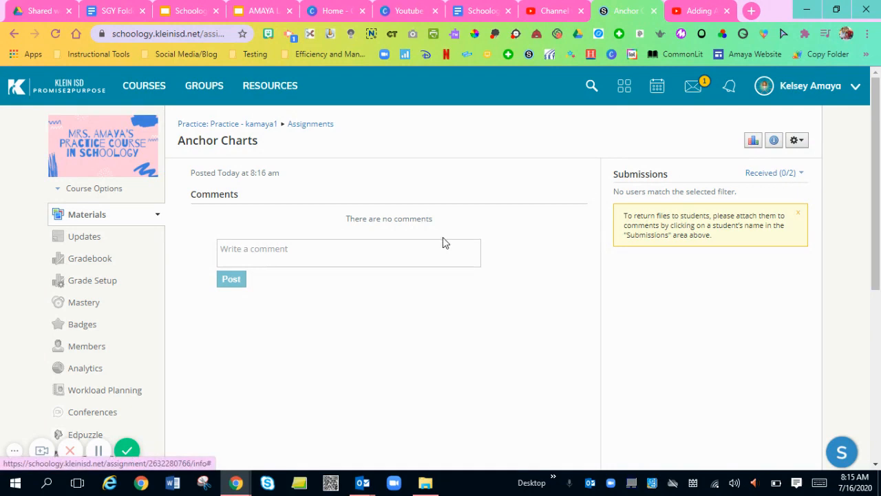